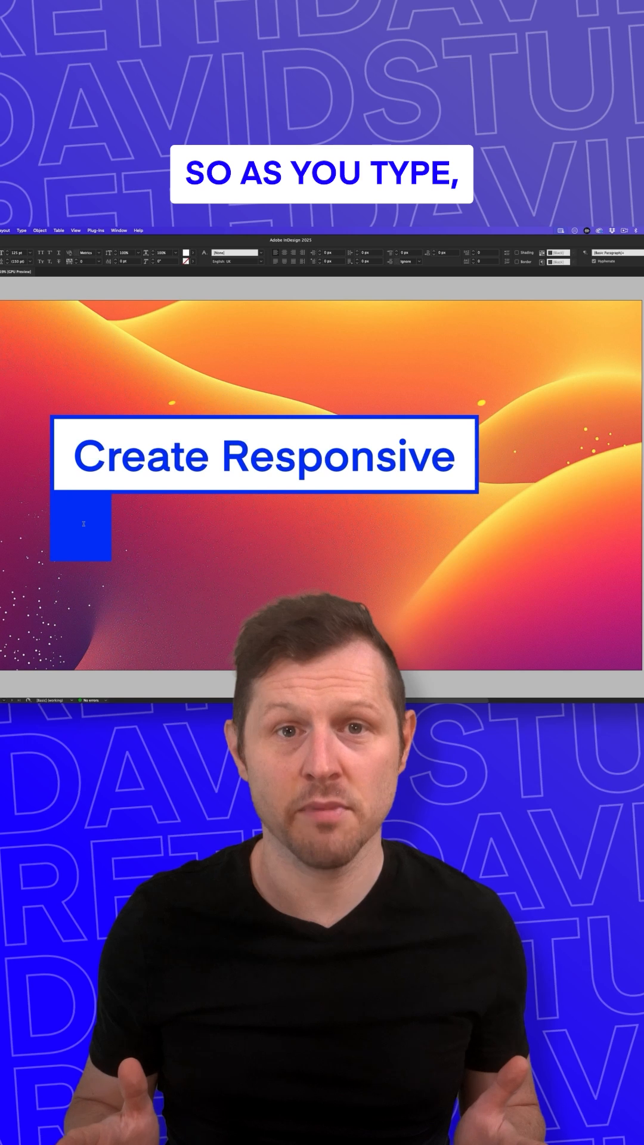
Step: Type the headline 'It's Easy To Create' into a new frame and bring up Units & Increments preferences
type("Text Frames In InDesign!")
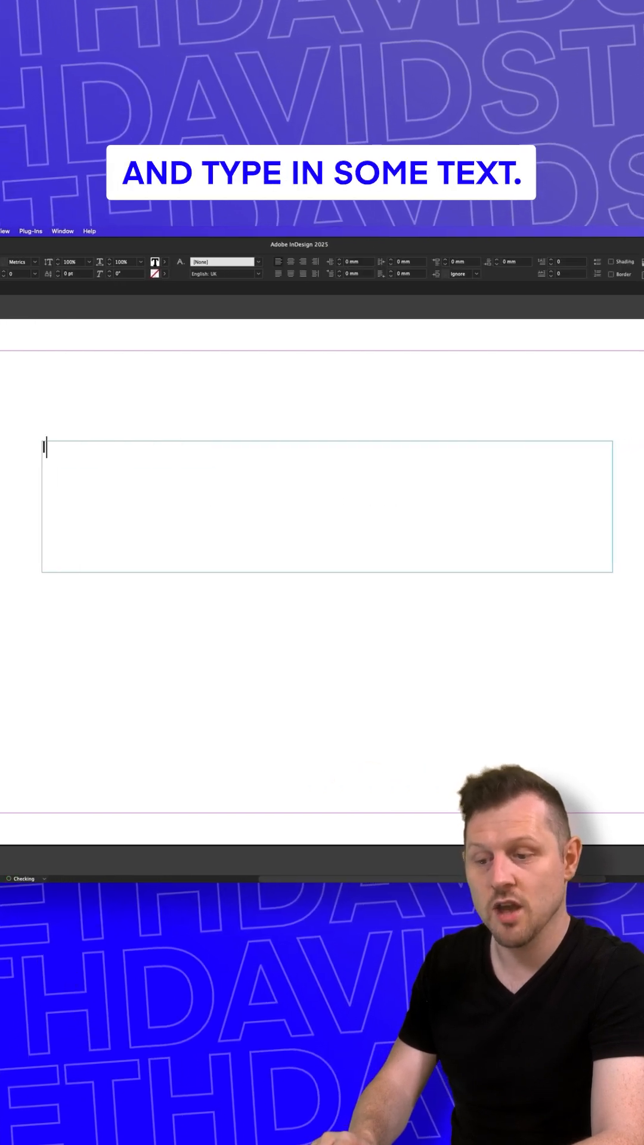
type("It's Easy To Create")
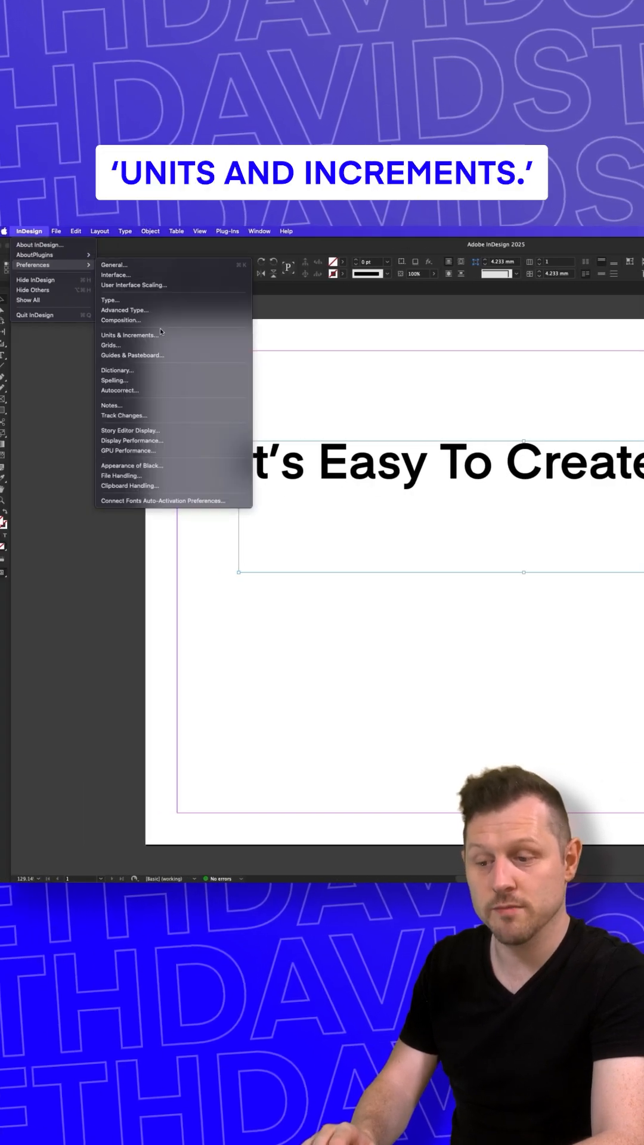
left_click(129, 335)
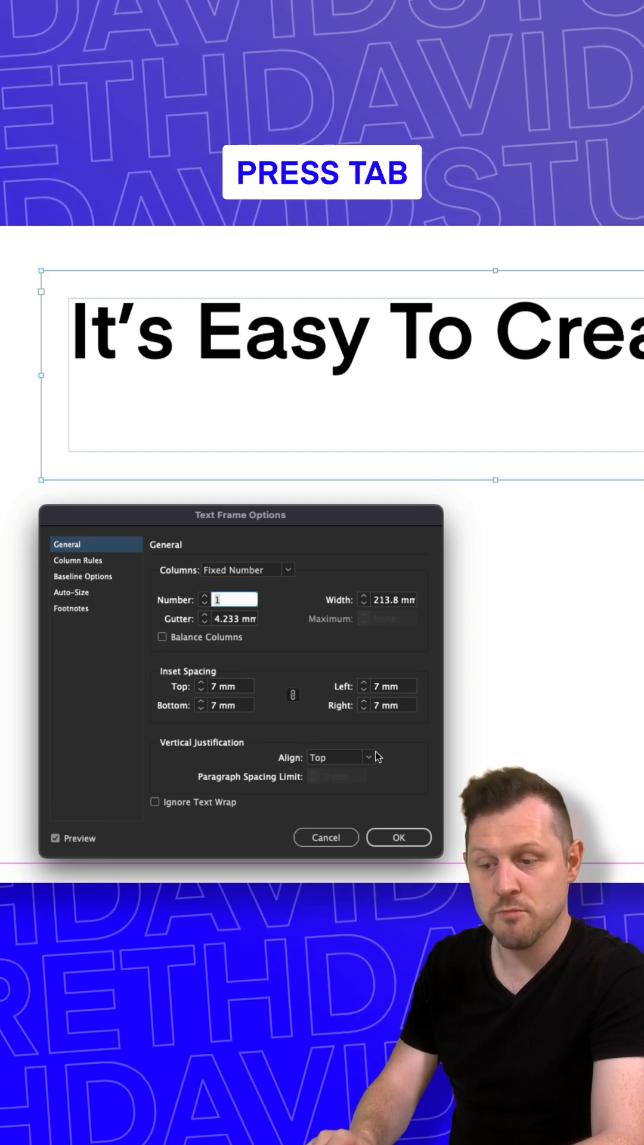
Step: Apply the 7 mm inset to all four sides, then move on to the Auto-Size settings
key("Tab")
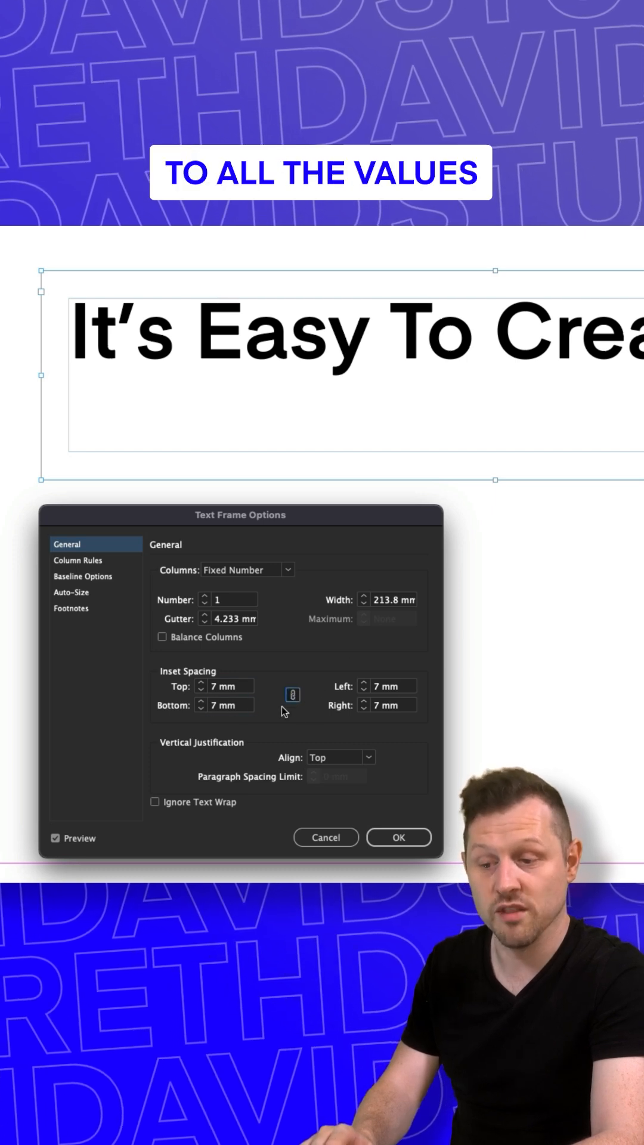
mouse_move(264, 767)
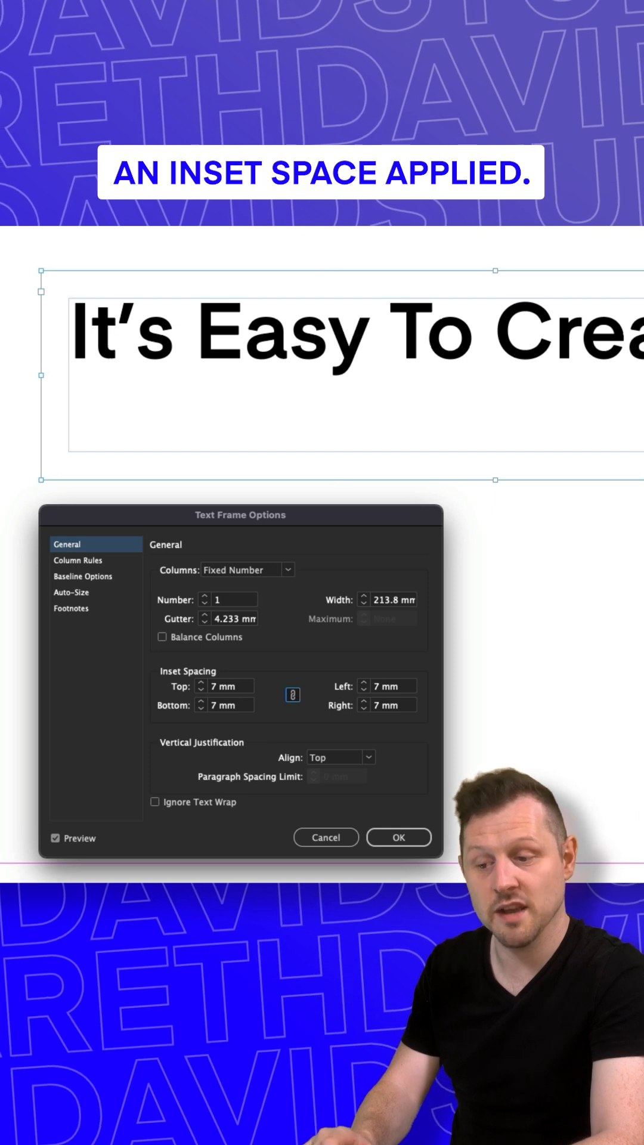
left_click(70, 592)
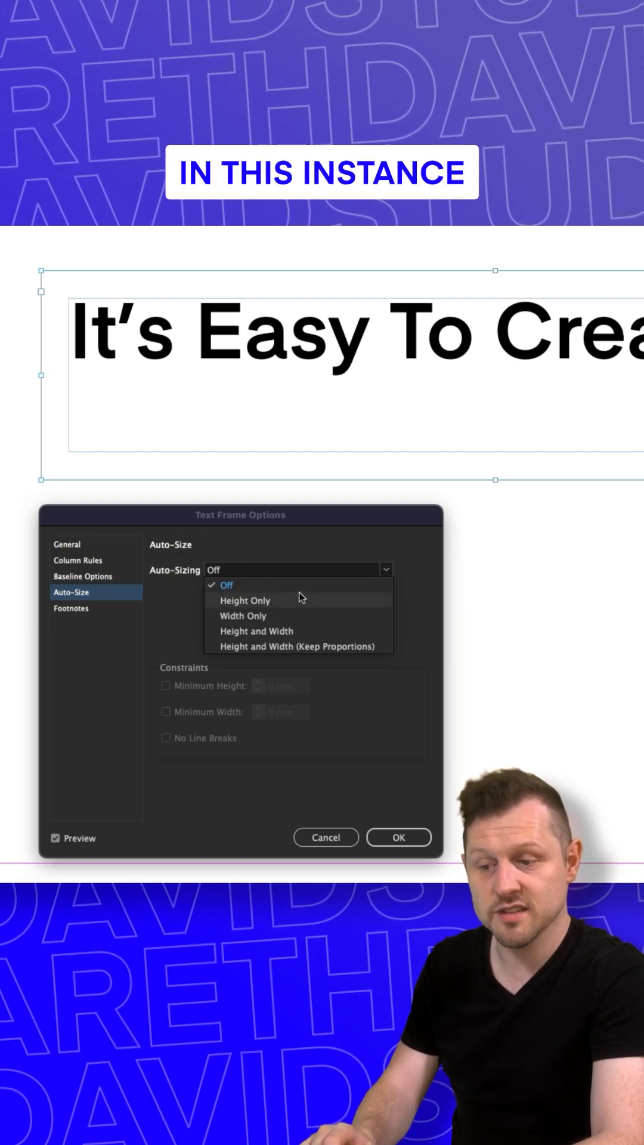
Step: Auto-size Height and Width from the left-middle anchor, with Minimum Height and No Line Breaks ticked
left_click(257, 630)
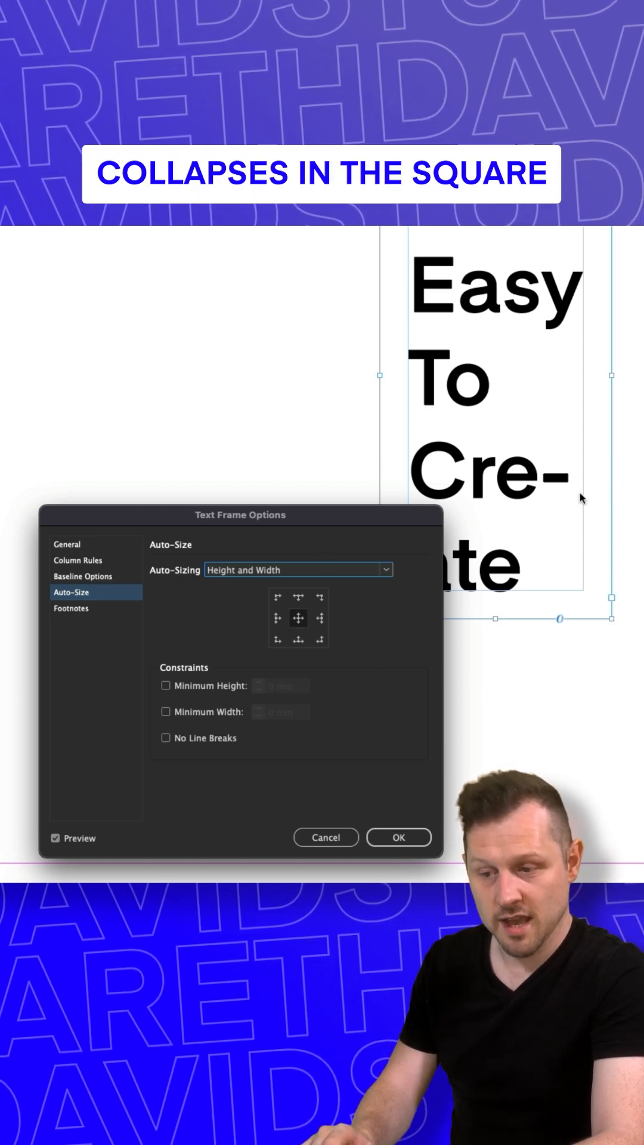
left_click(278, 617)
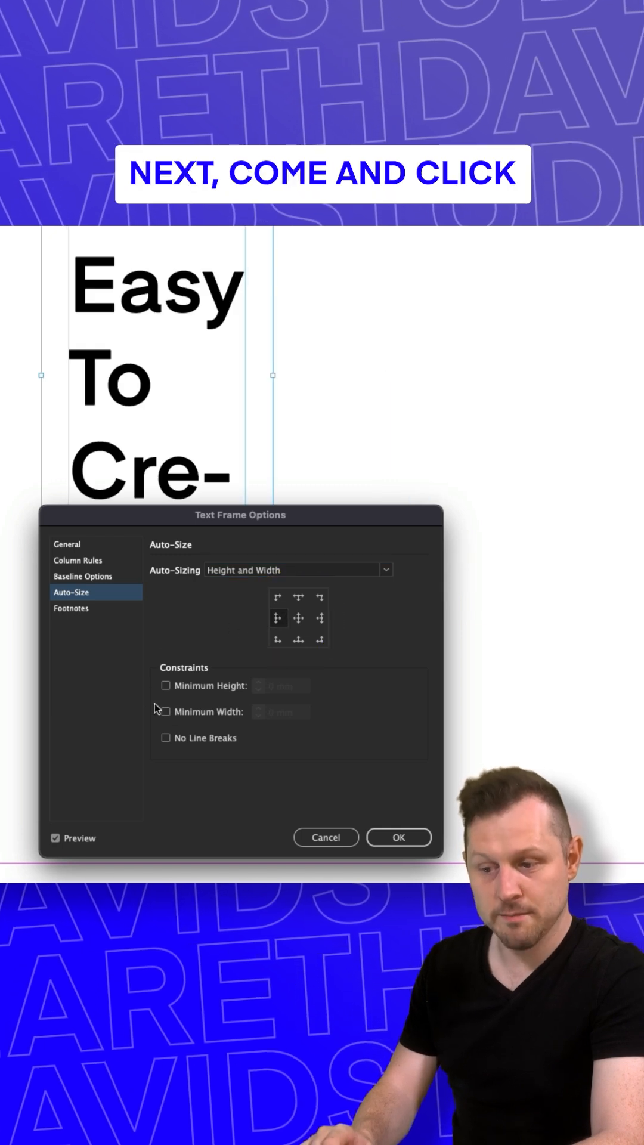
left_click(166, 686)
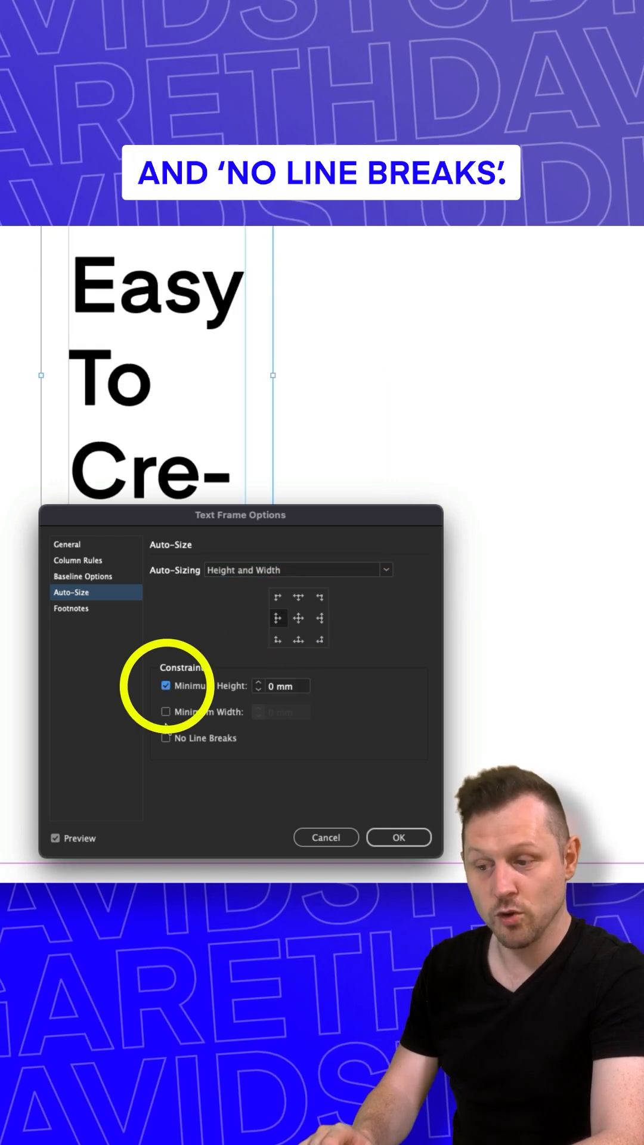
left_click(165, 736)
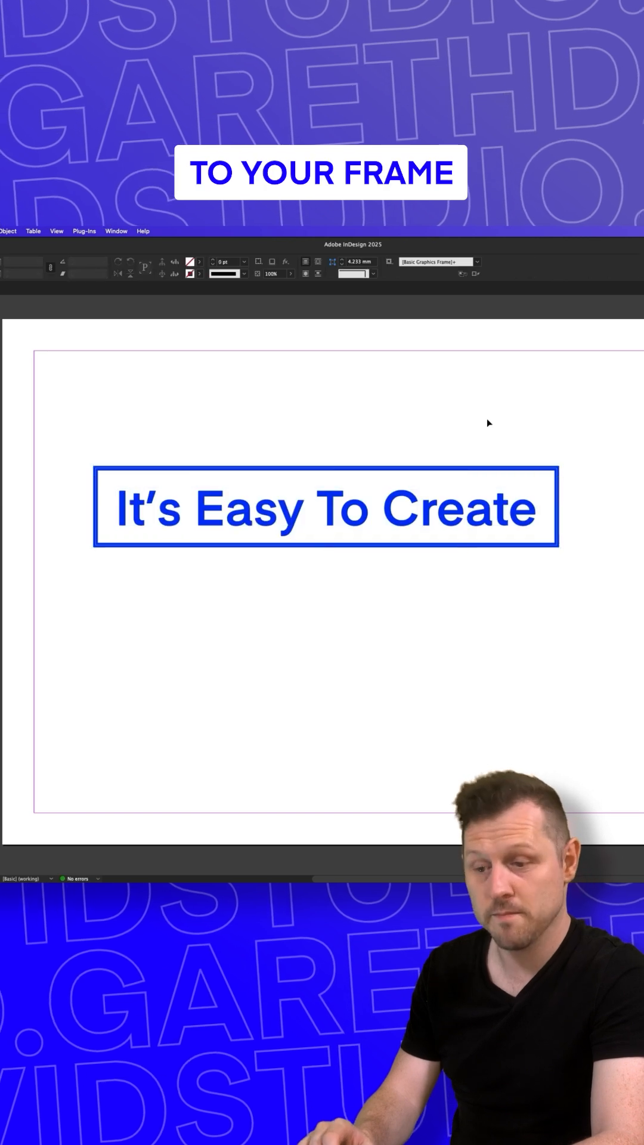
Step: Duplicate the headline frame below and retype its text as 'Responsive'
left_click_drag(327, 508, 327, 588)
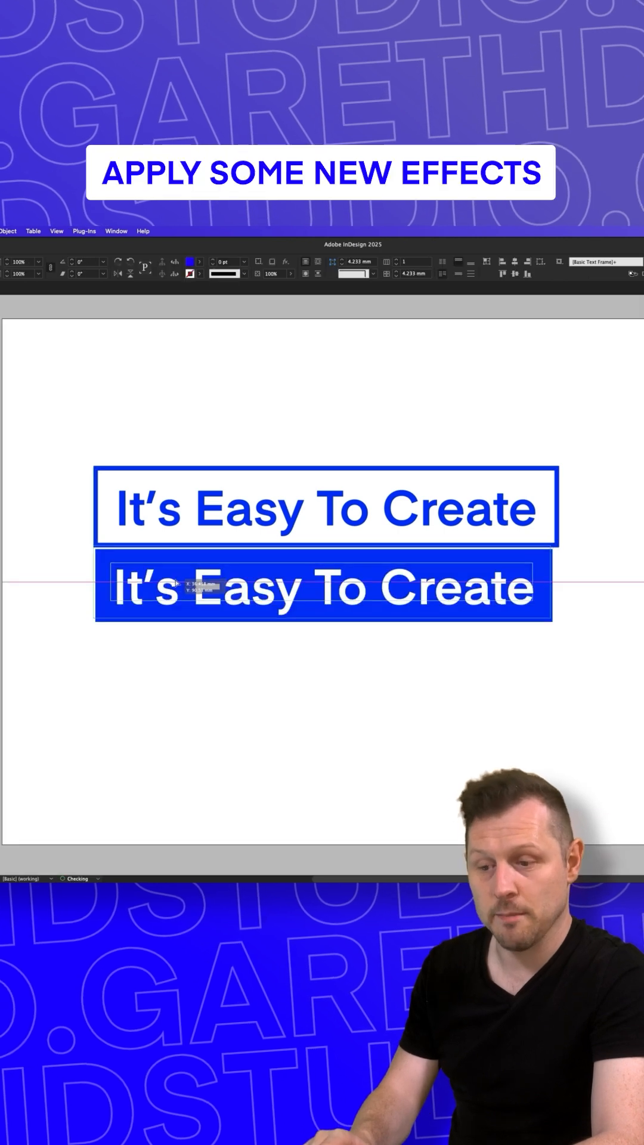
type("Responsive")
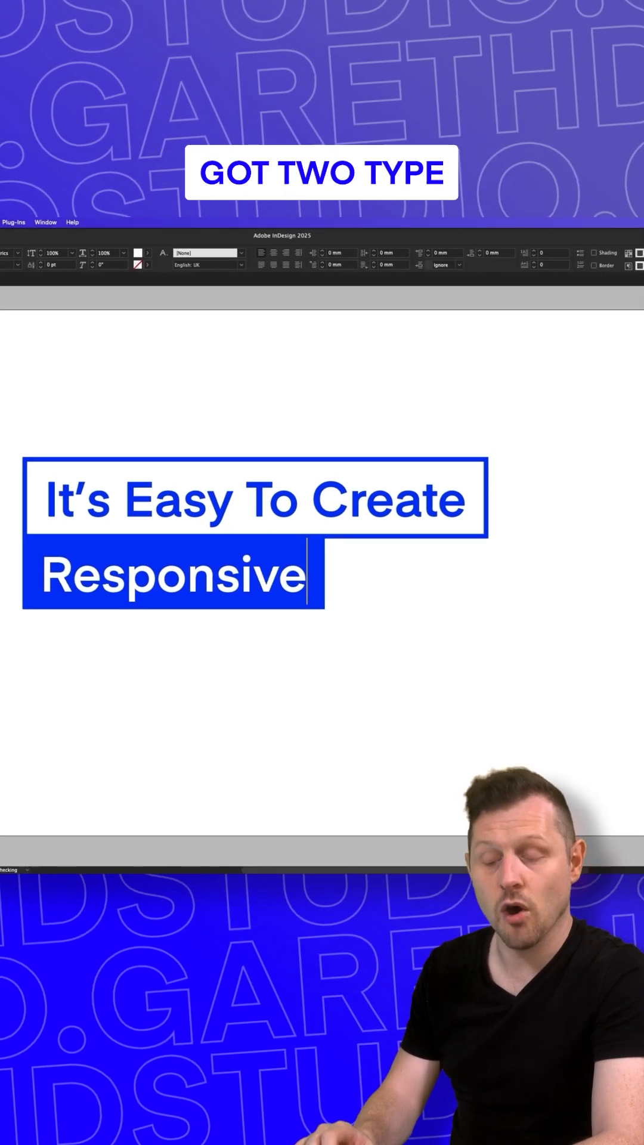